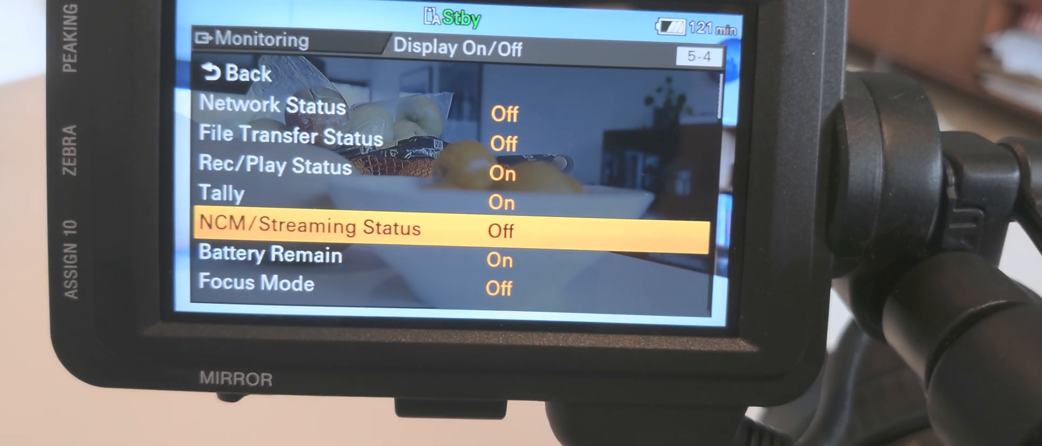
pyautogui.scroll(3)
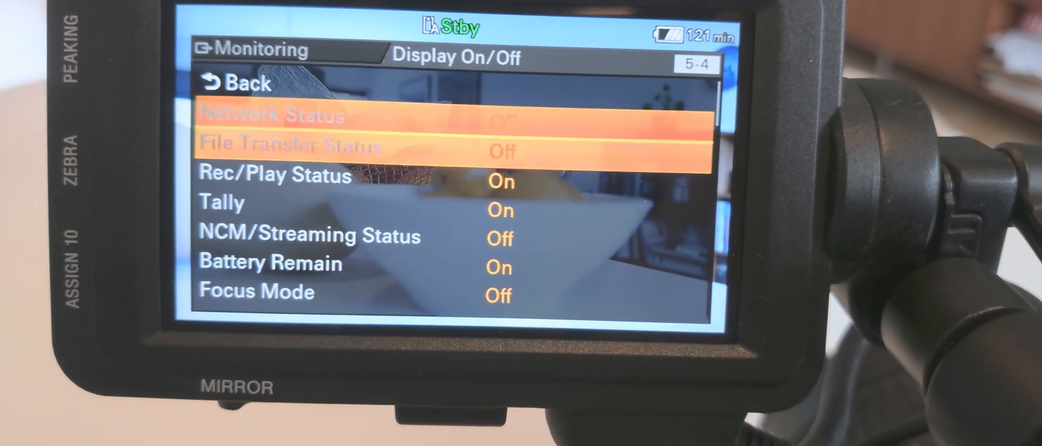